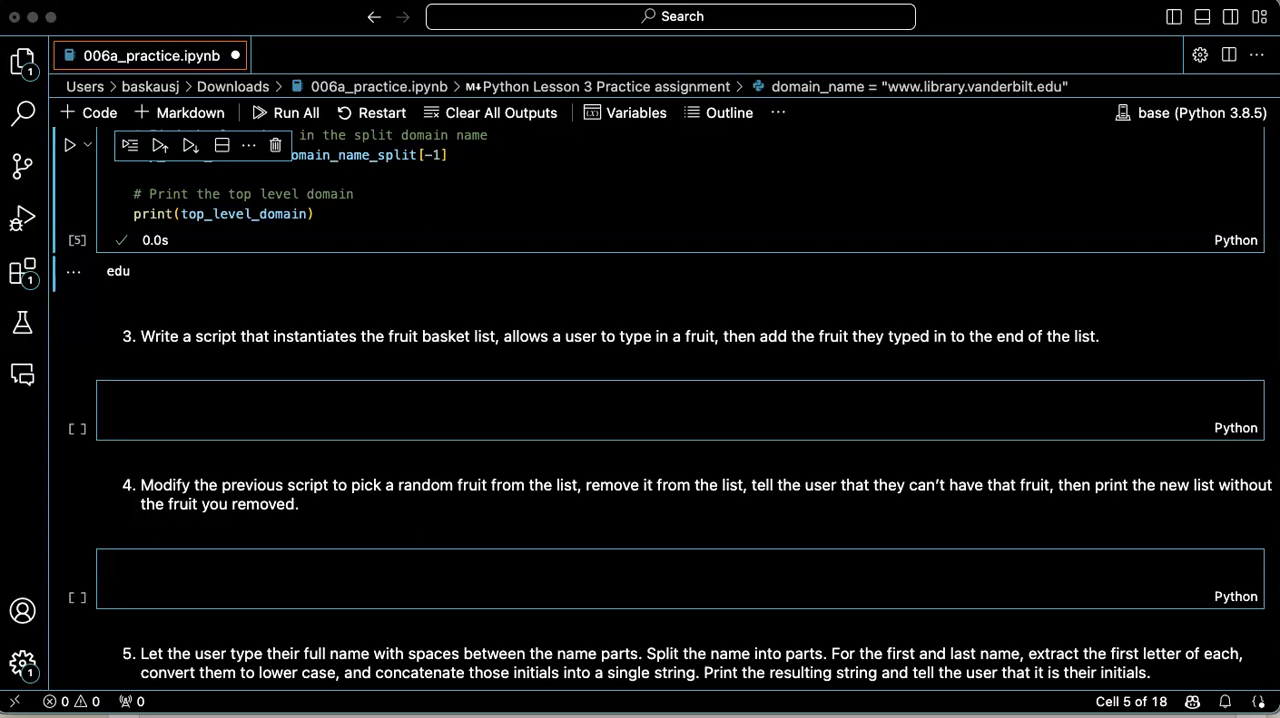
mouse_move(360, 520)
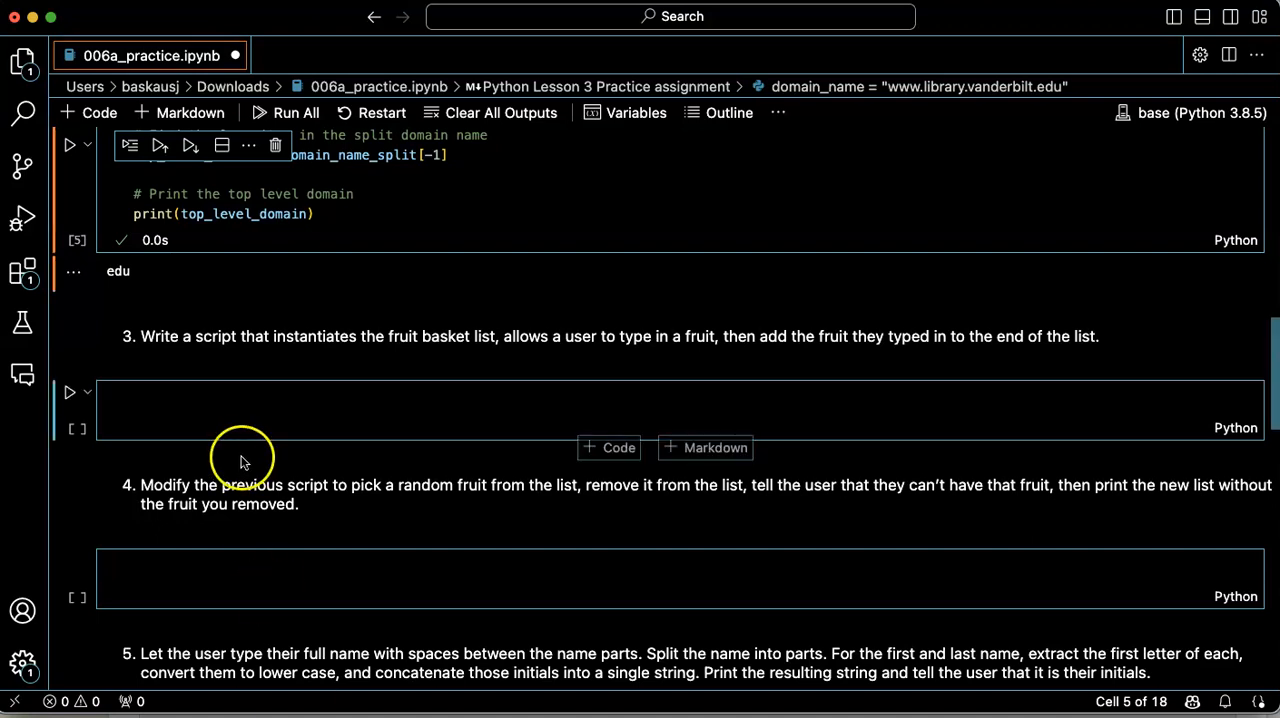
Define basket = ['apple', 'orange', 'banana', 'lemon', 'lime'], a comment, and fruit = input("Please enter a fruit: ")
type("basket = ['apple', 'orange', 'banana', 'lemon', 'lime']")
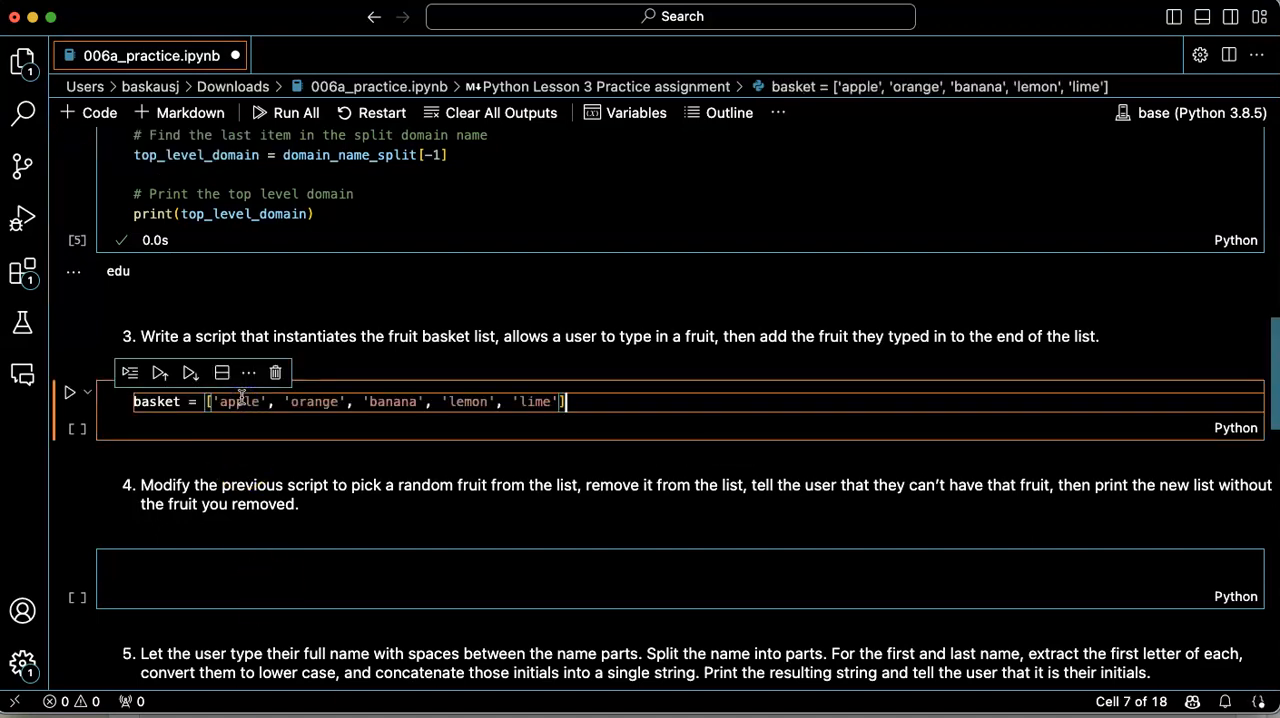
type("# Print the first item in the list")
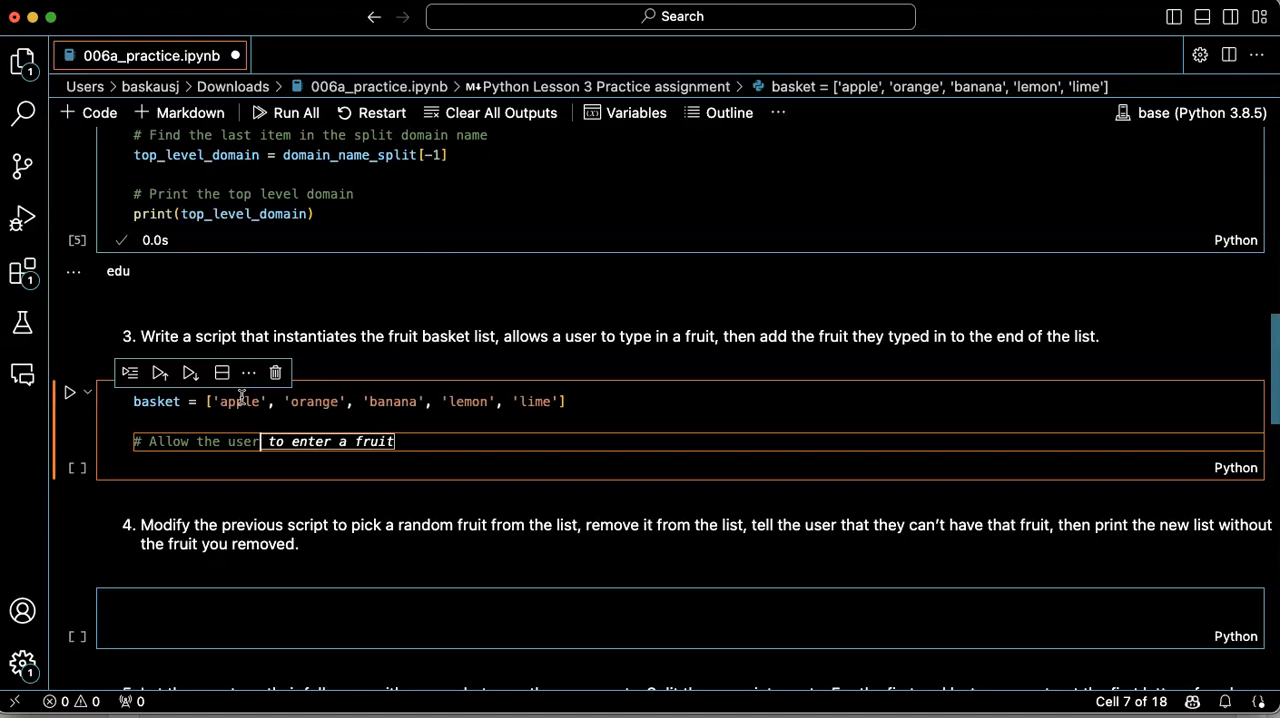
type("fruit = input(\"Please enter a fruit: \")")
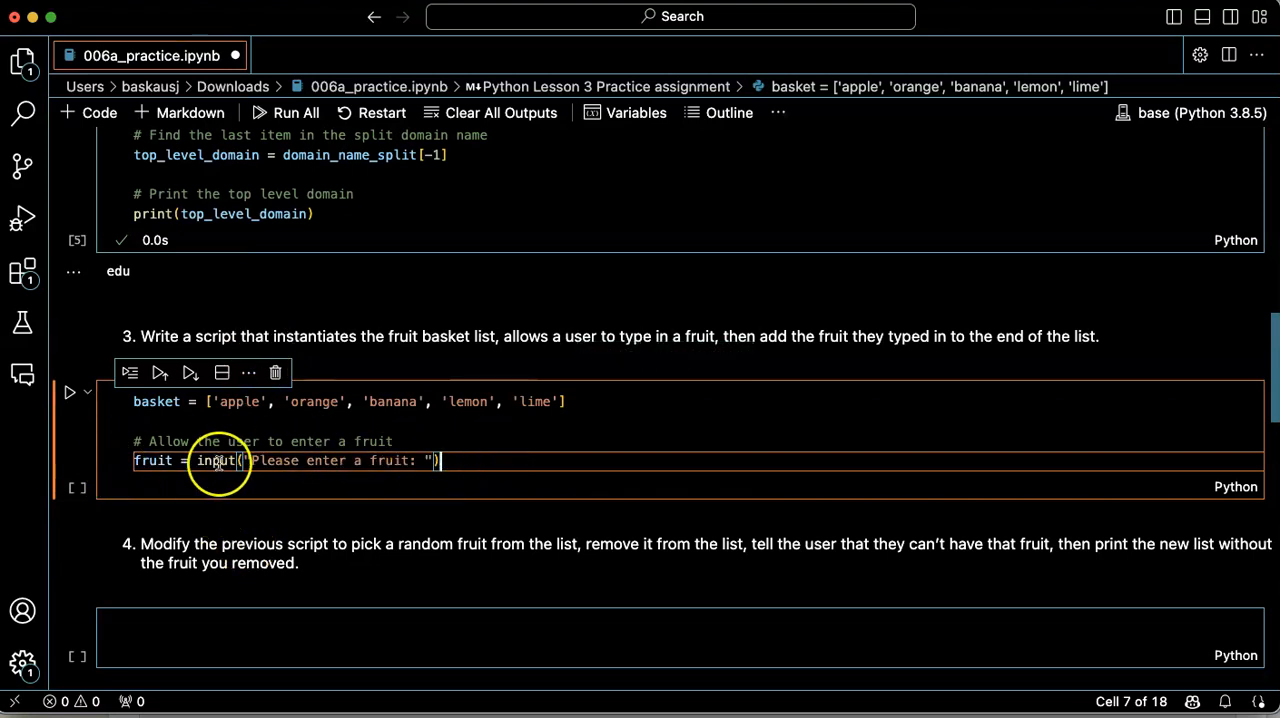
mouse_move(152, 460)
type("#")
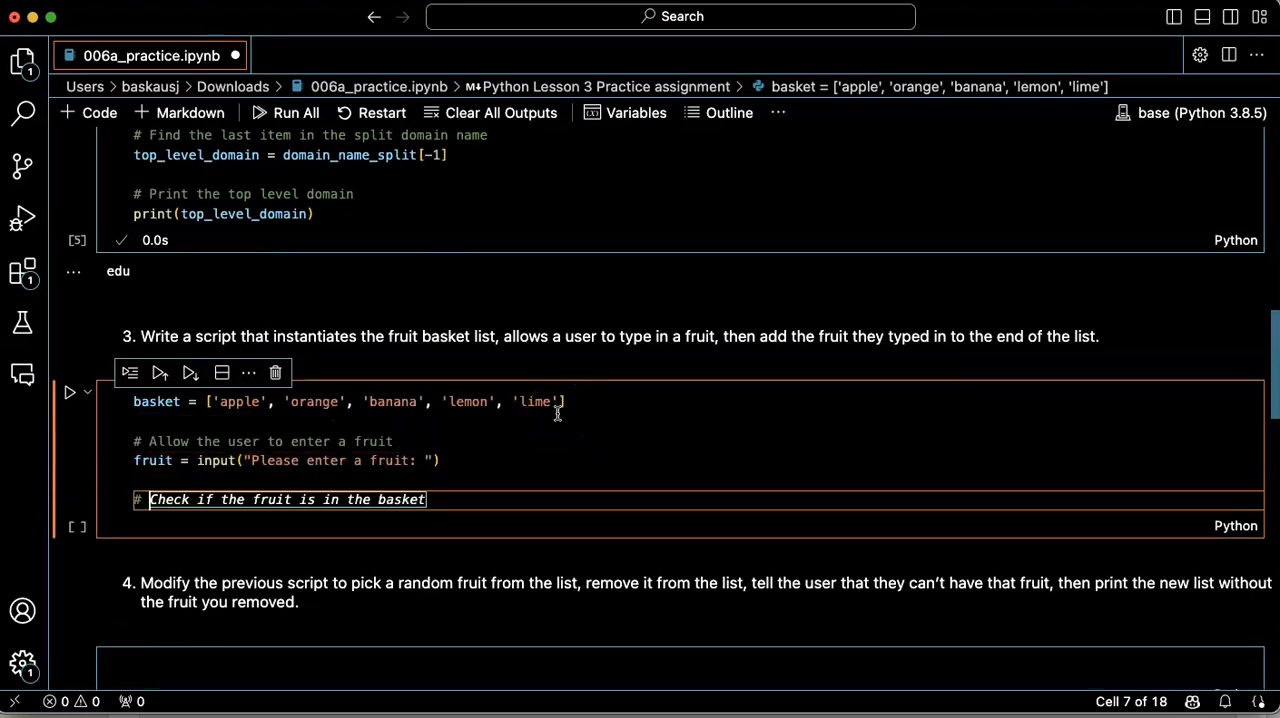
mouse_move(496, 548)
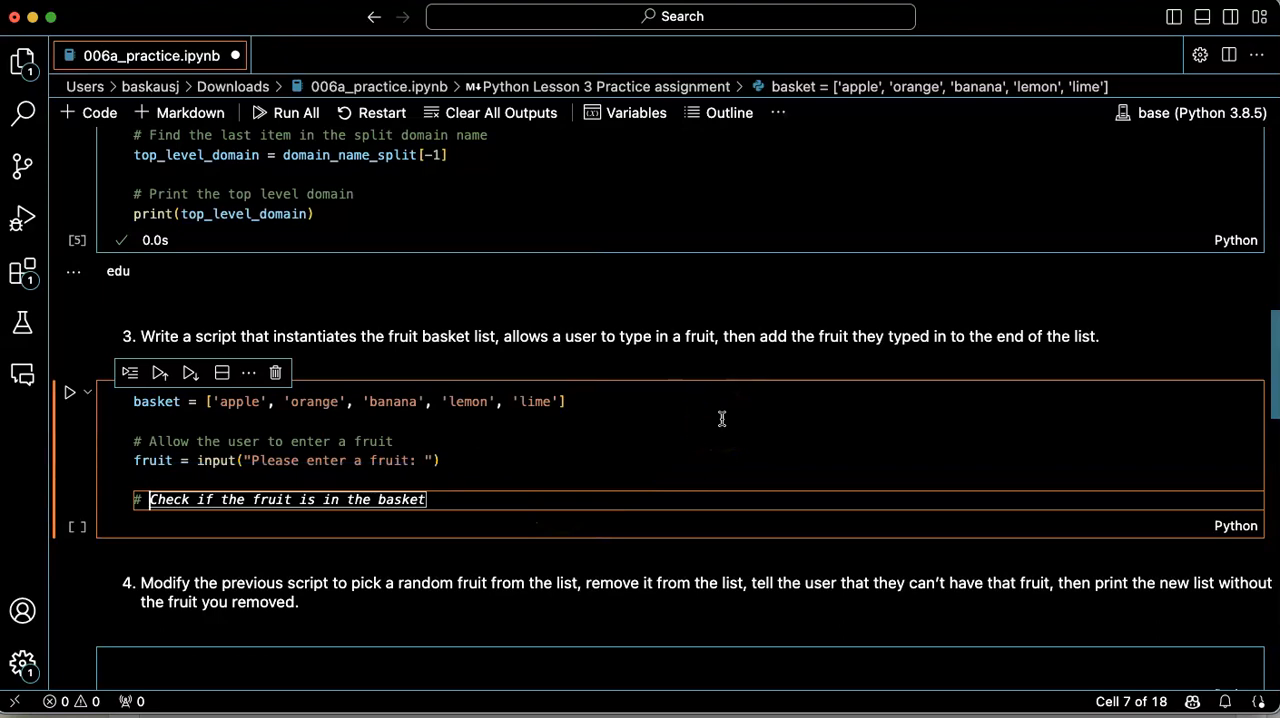
Add a comment and basket.append(fruit) to put the entered fruit at the end of the list
type("# Add")
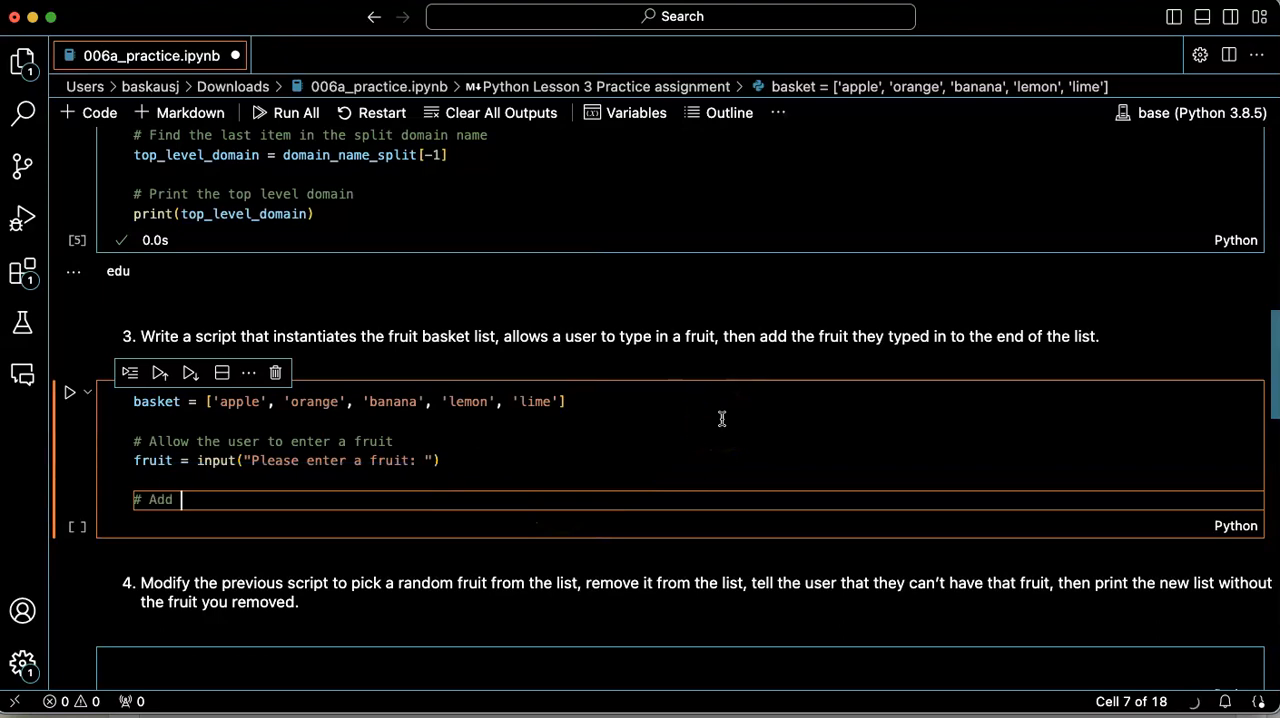
type("the fruit to the end of the list")
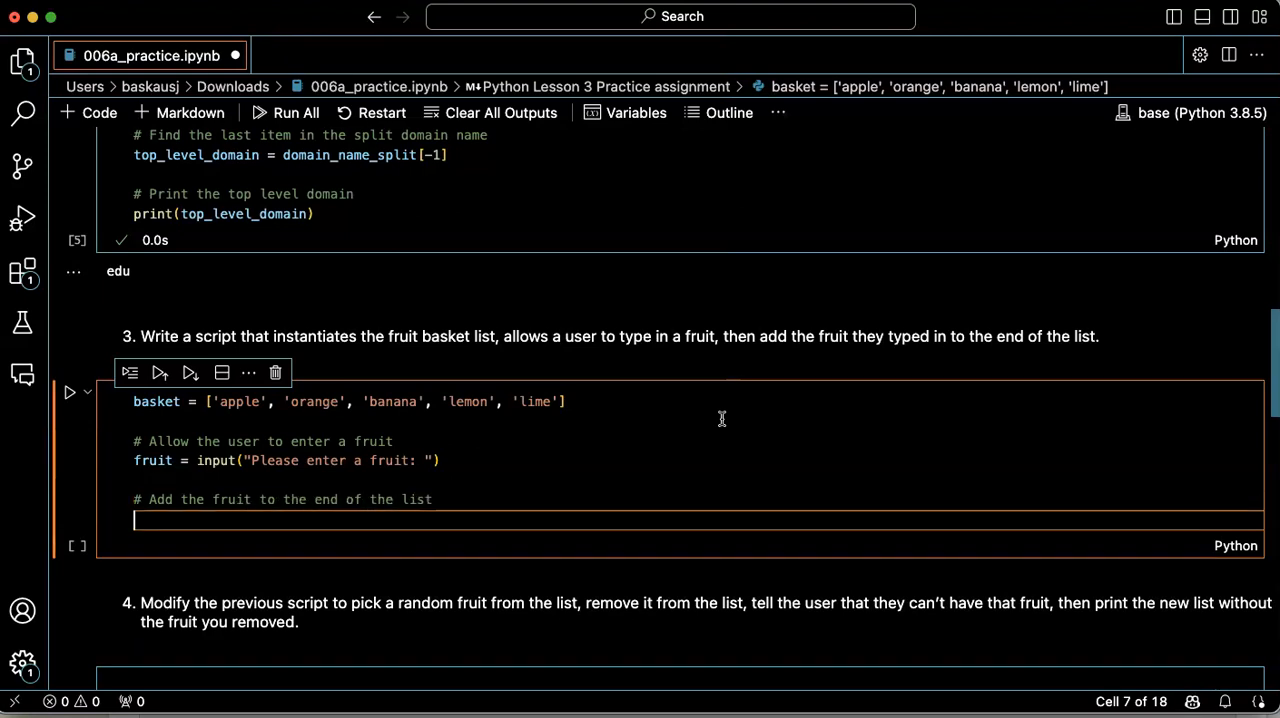
type("basket.append(fruit)")
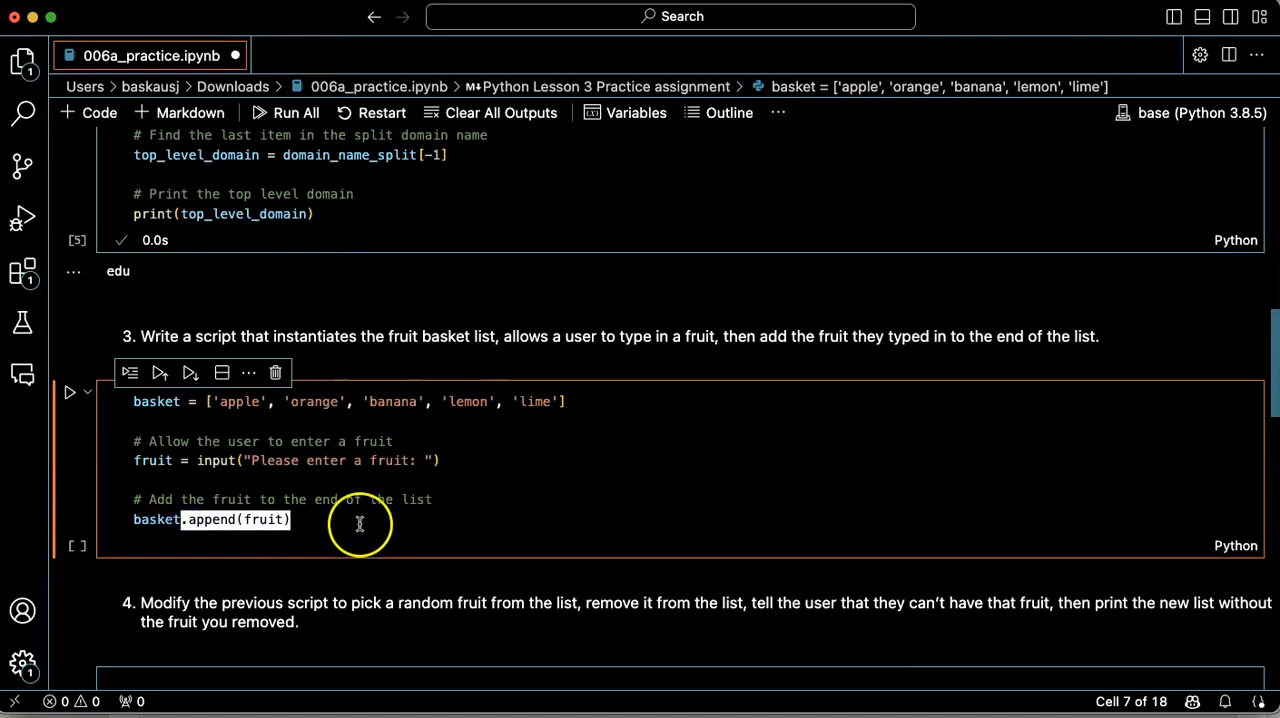
mouse_move(156, 520)
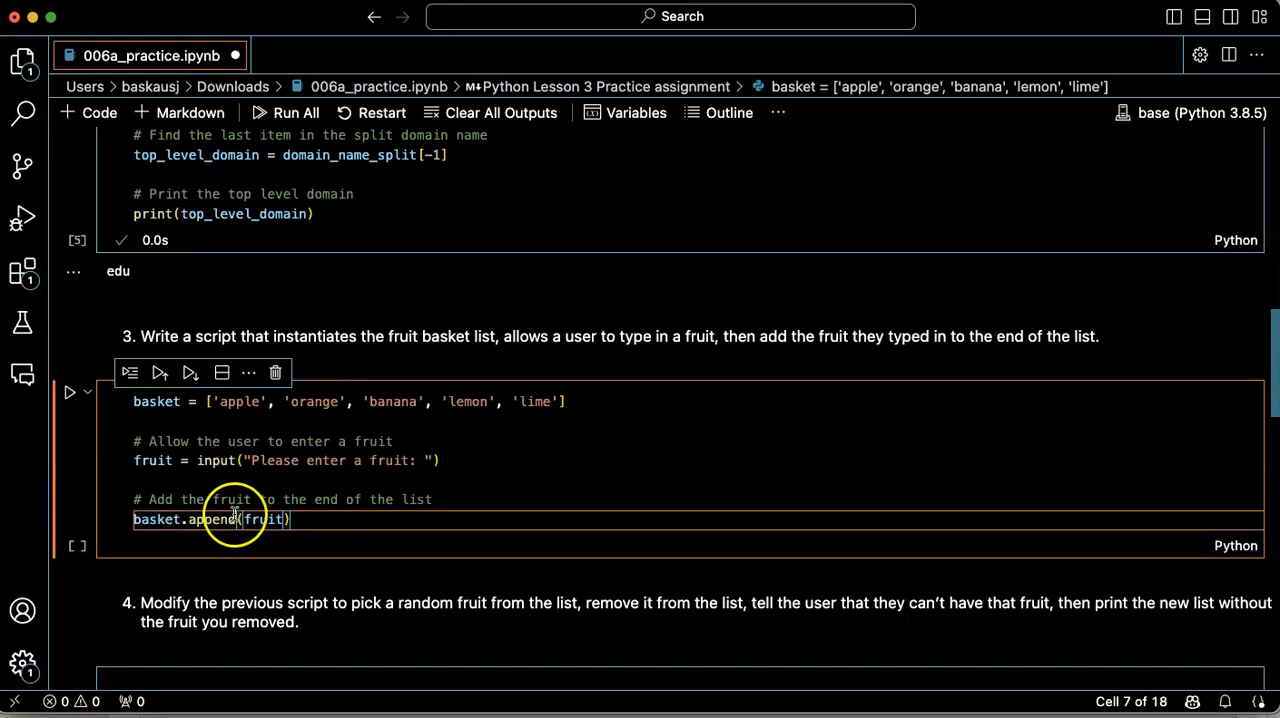
mouse_move(158, 520)
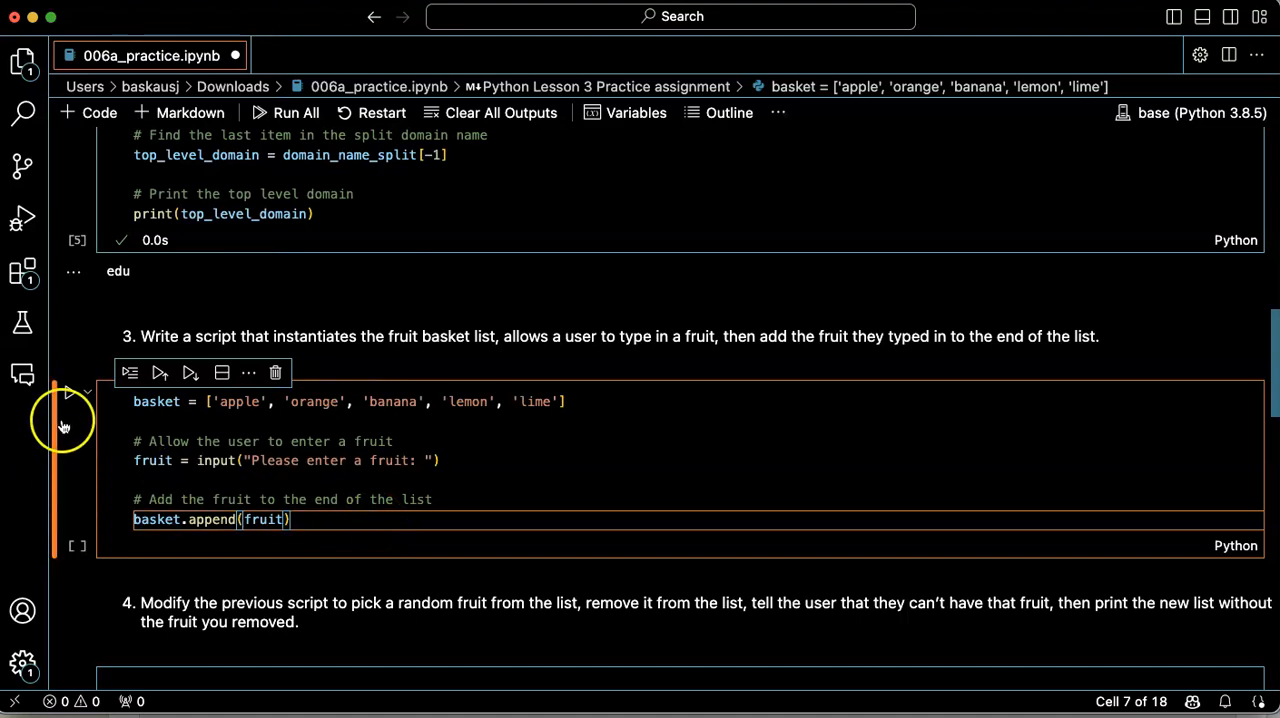
Run the fruit basket cell and answer the input prompt with 'cumquat'
left_click(160, 372)
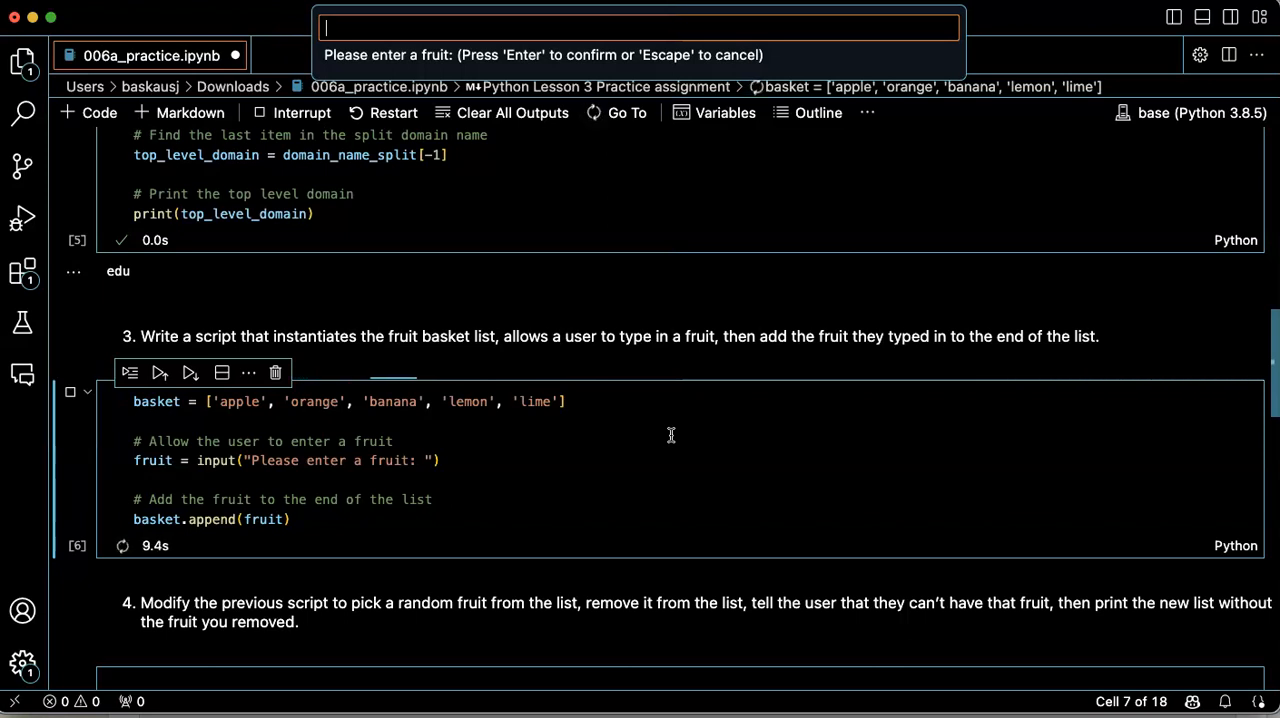
type("cum")
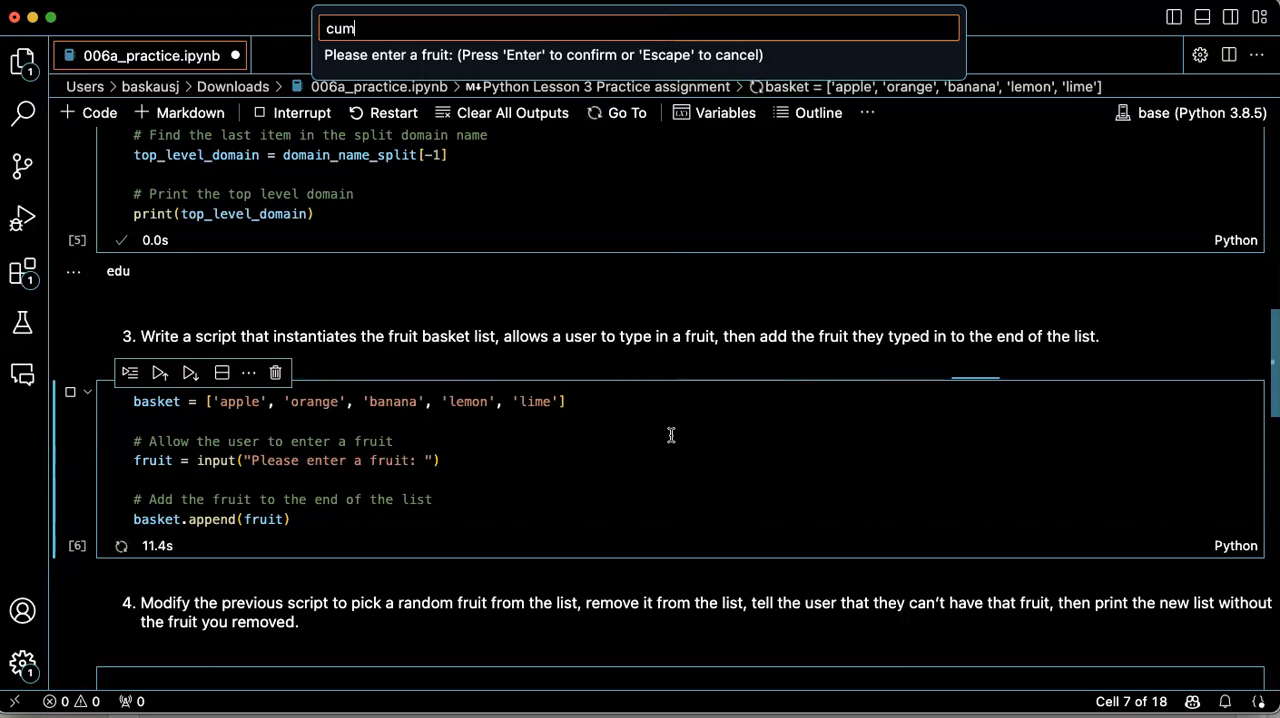
type("quat")
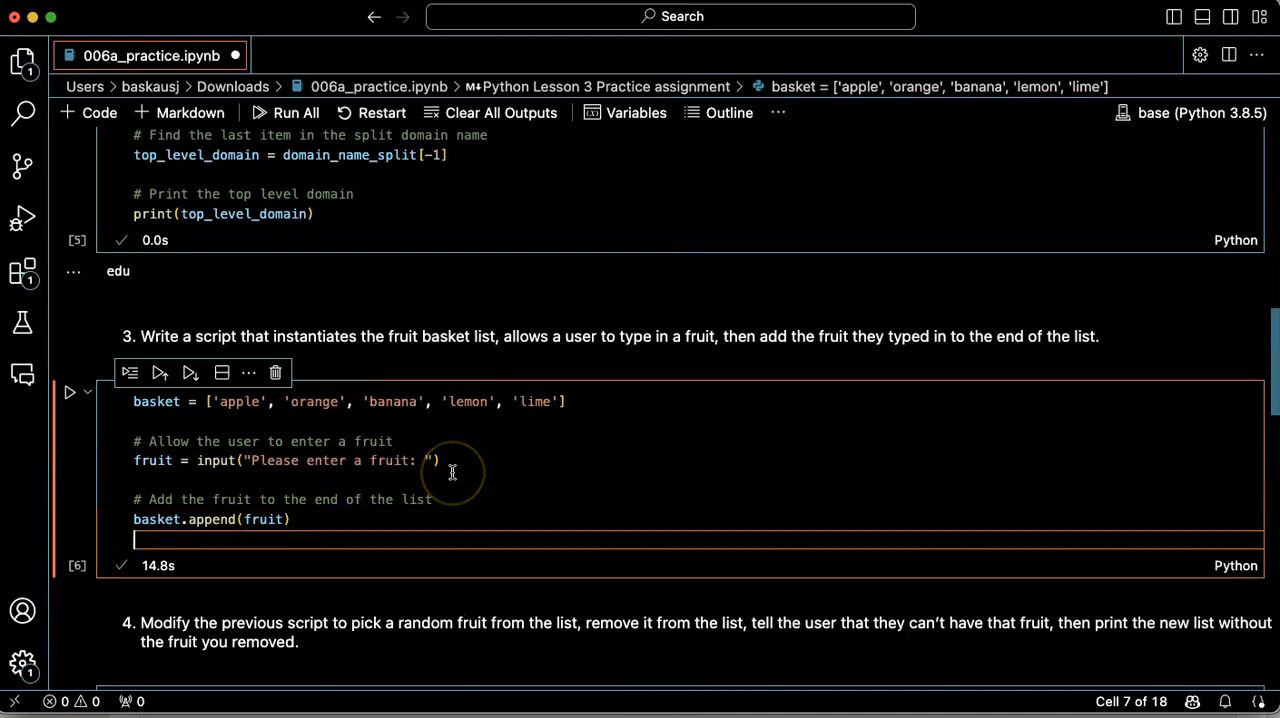
Add a '# Print the updated basket' comment and print(basket) at the end of the cell
type("# Print the updated basket")
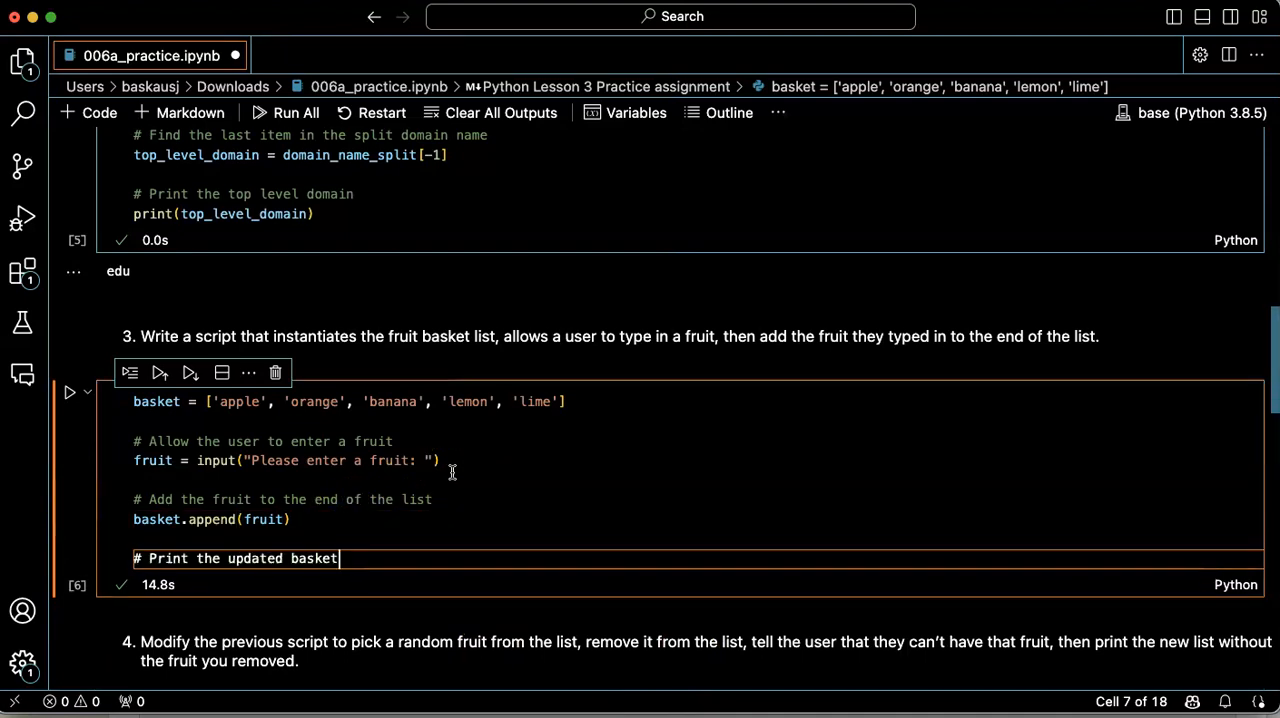
type("print(basket)")
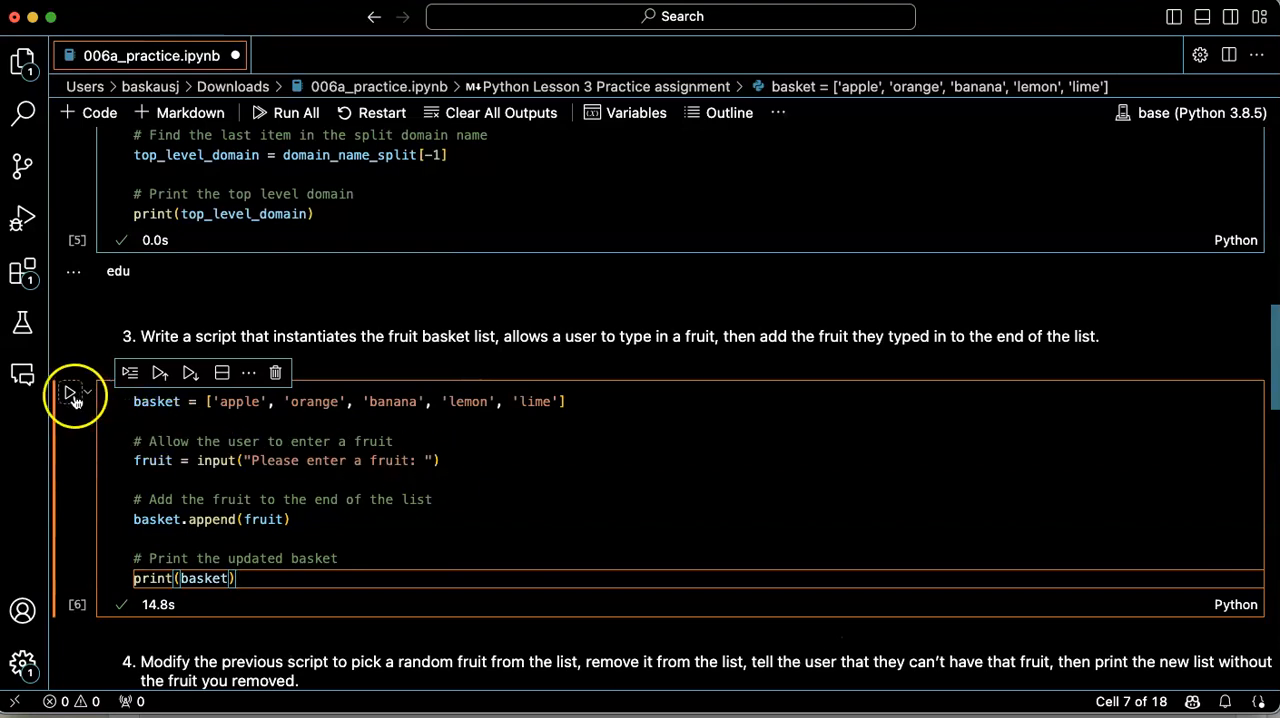
Run the cell entering 'kumquat' and select 'kumquat' in the printed output list
left_click(68, 392)
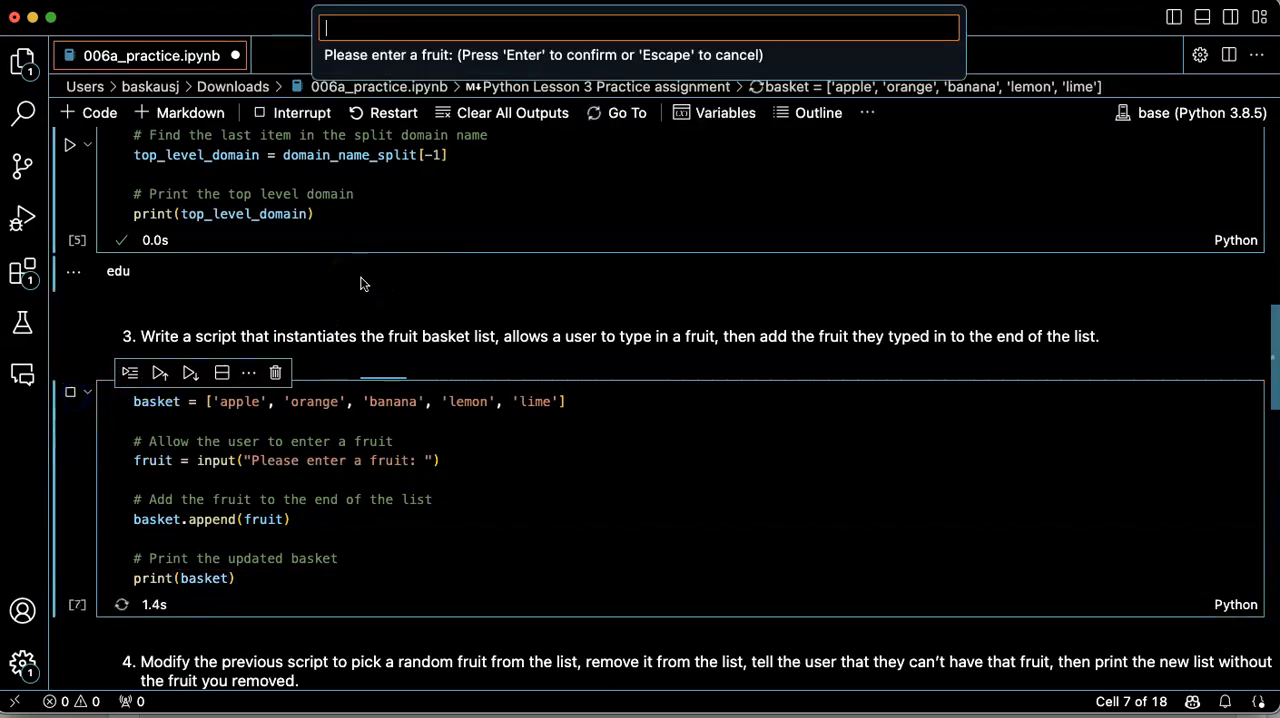
type("kumquat")
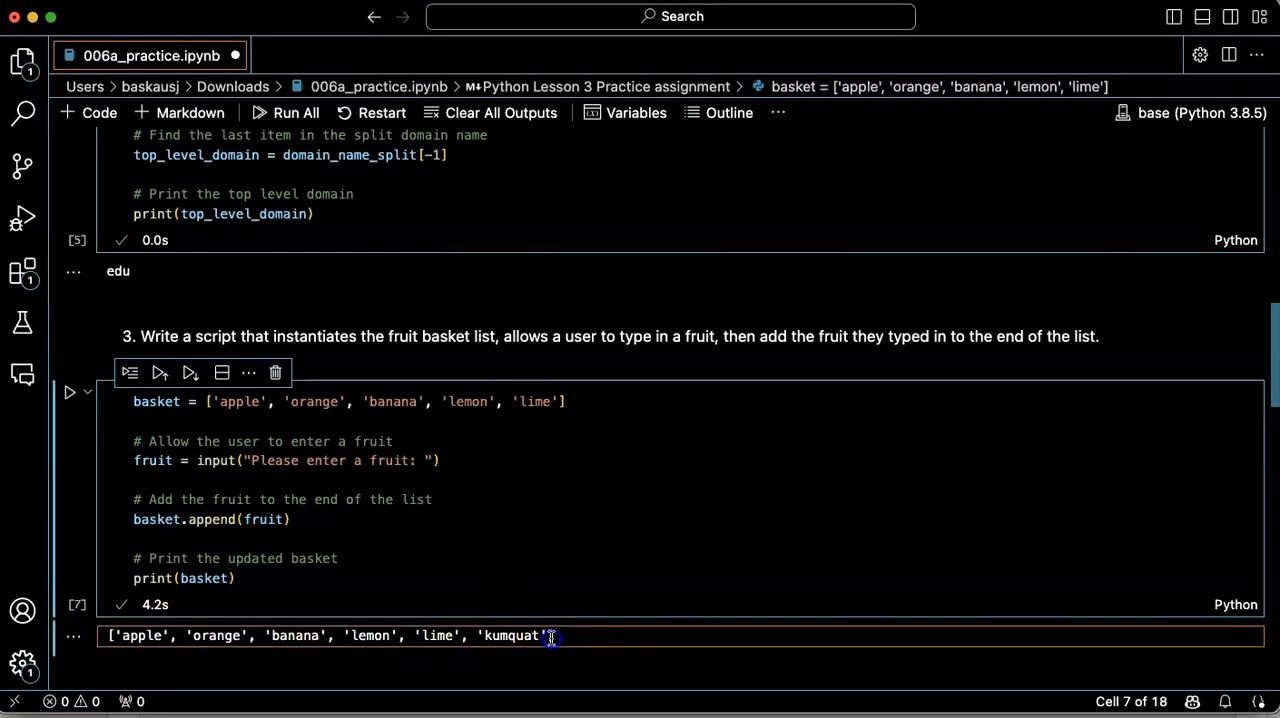
double_click(512, 636)
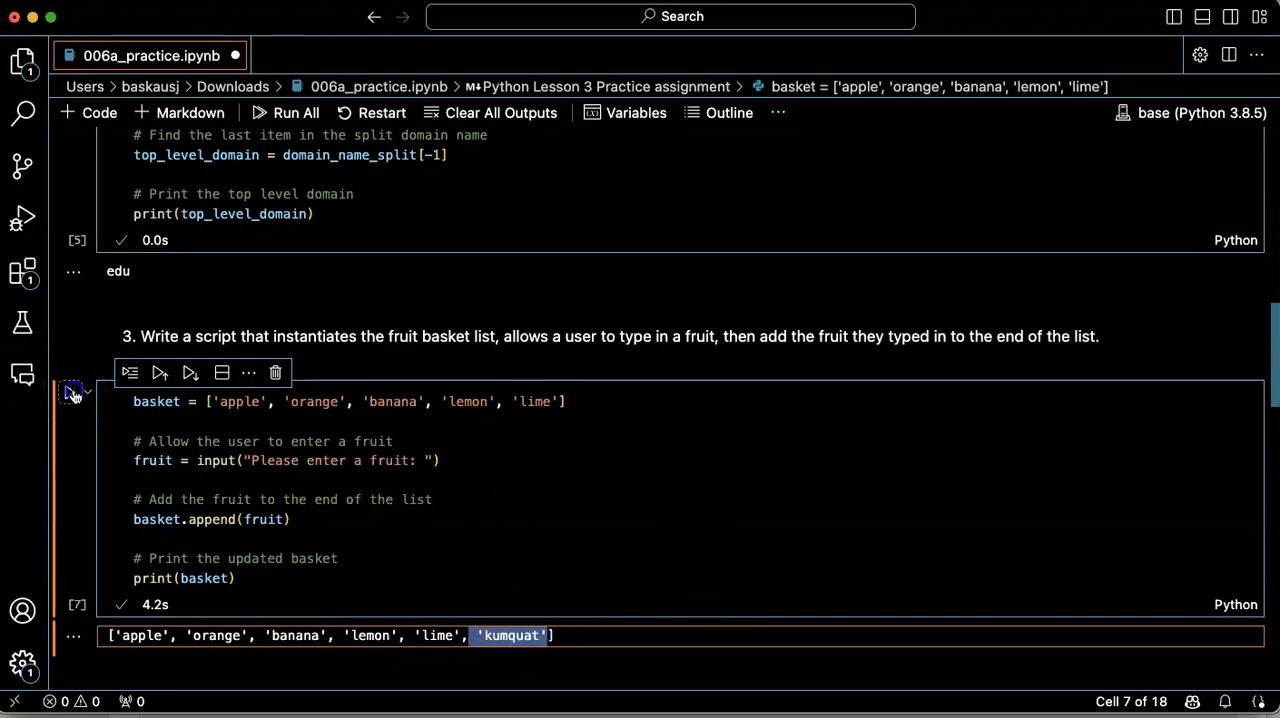
Rerun the cell entering durian so the printed list ends with durian, then return to the code
left_click(160, 372)
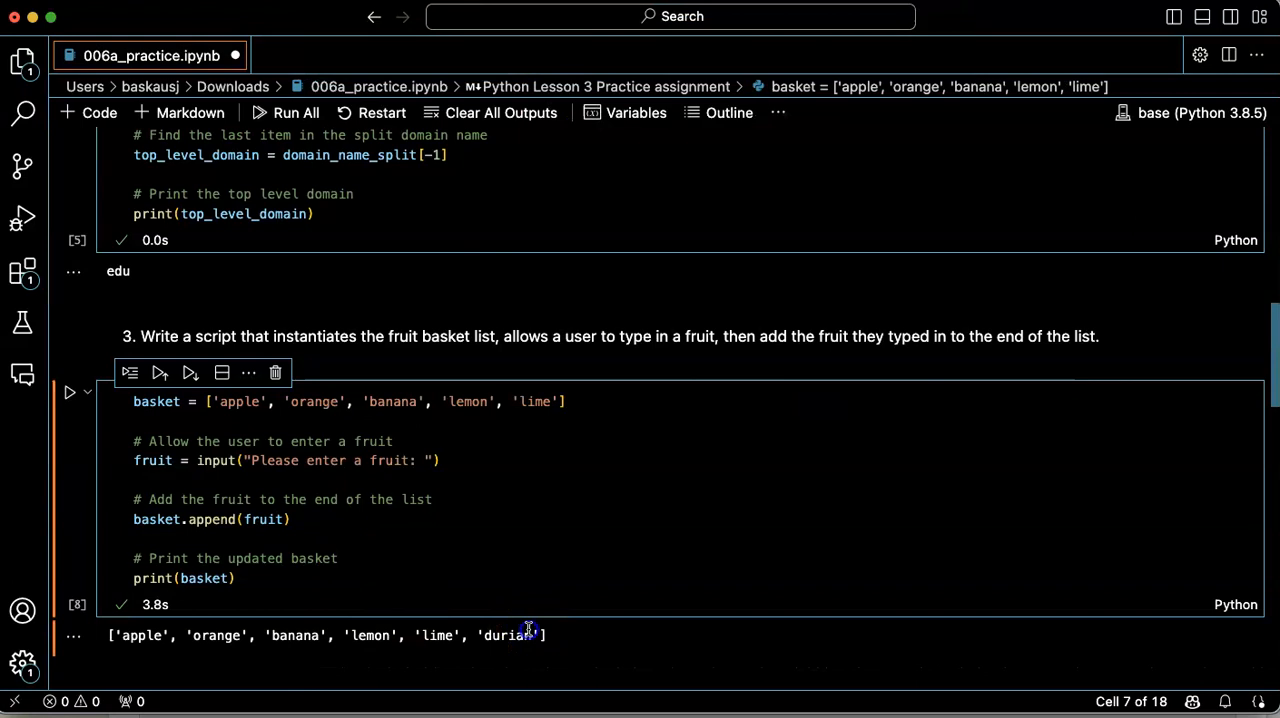
left_click(432, 500)
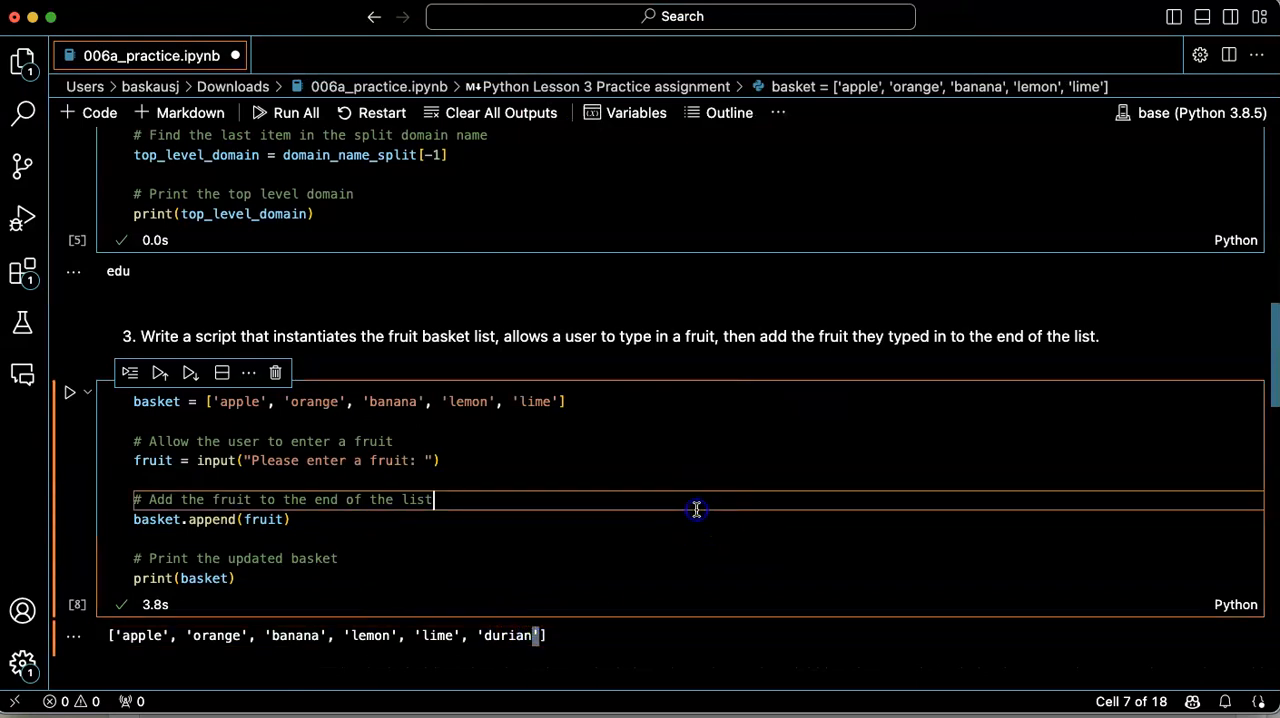